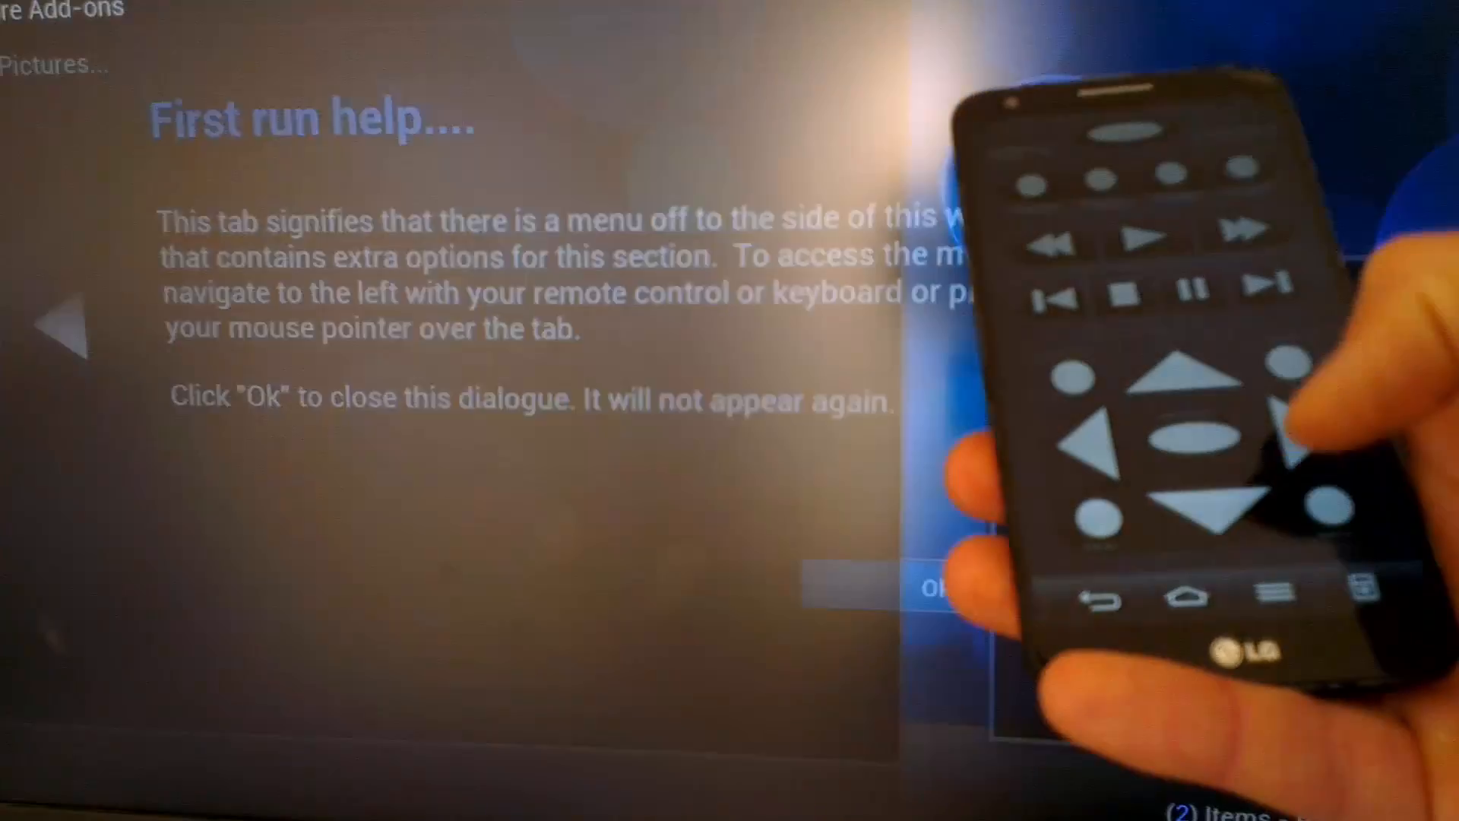
Close the first-run help and open the Services category of Kodi settings
click(929, 589)
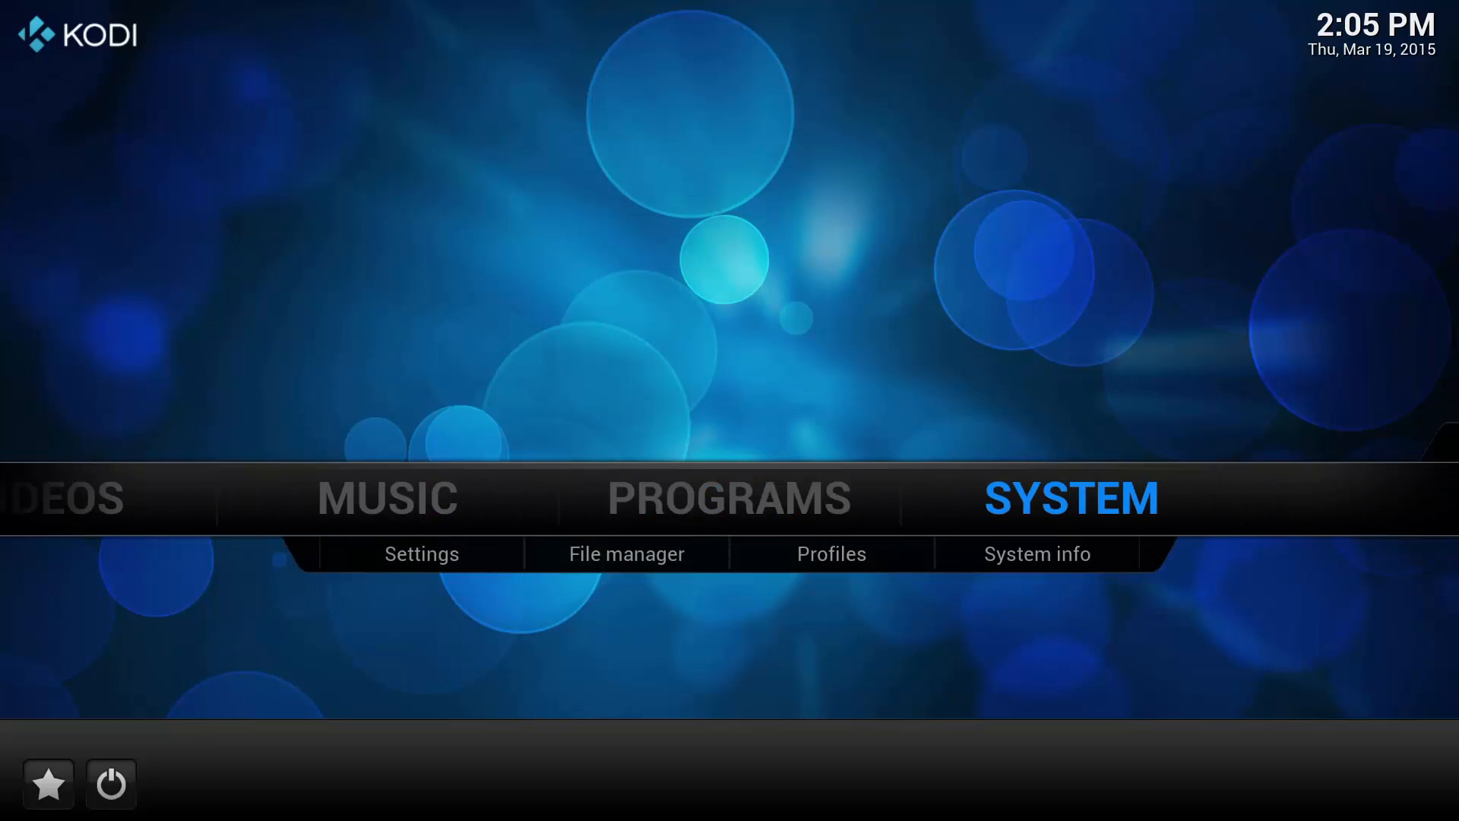
click(420, 554)
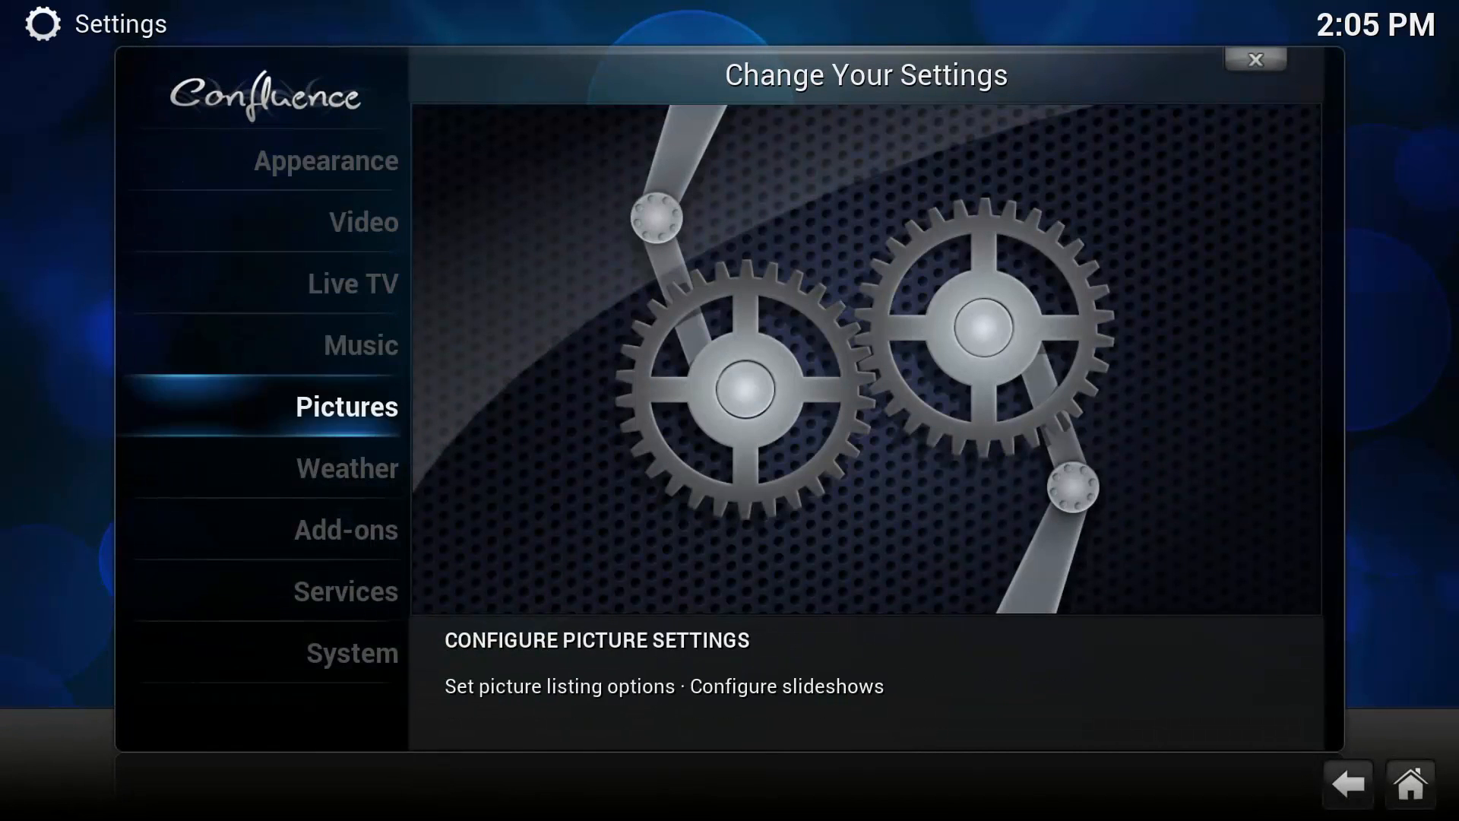
click(344, 591)
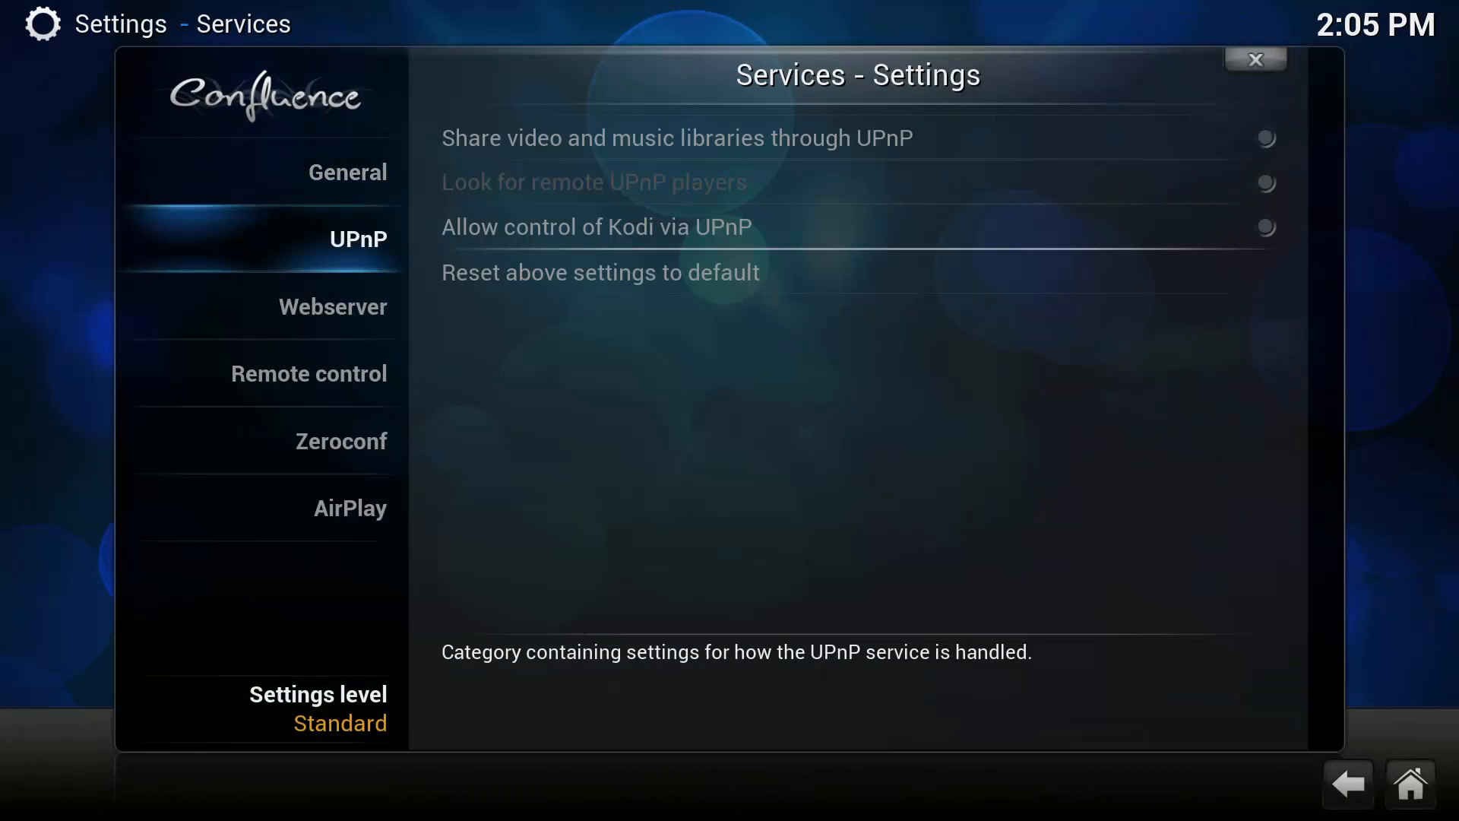
In the Webserver category, enable HTTP control and enter a webserver password
click(331, 307)
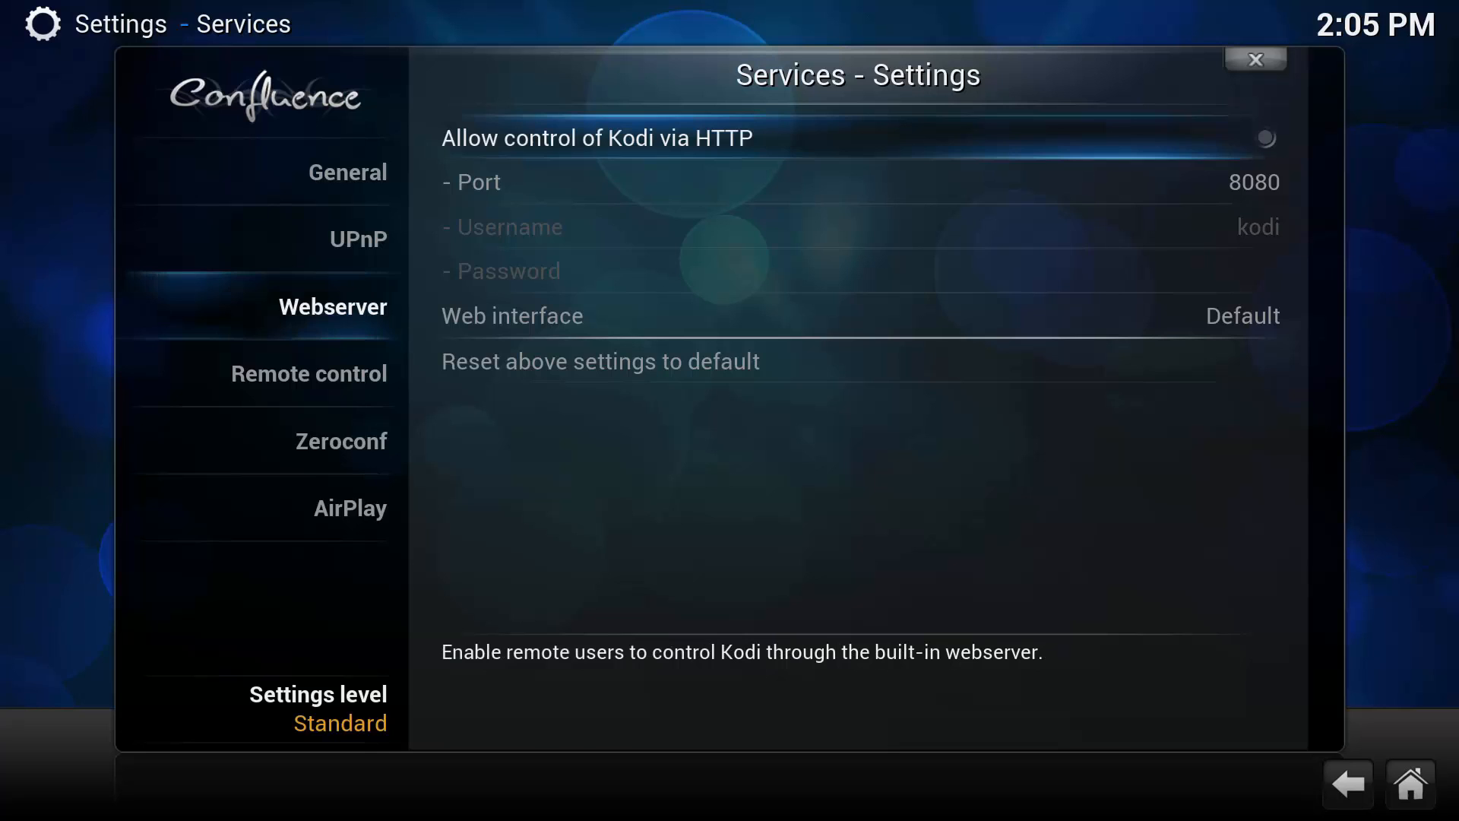
click(1264, 137)
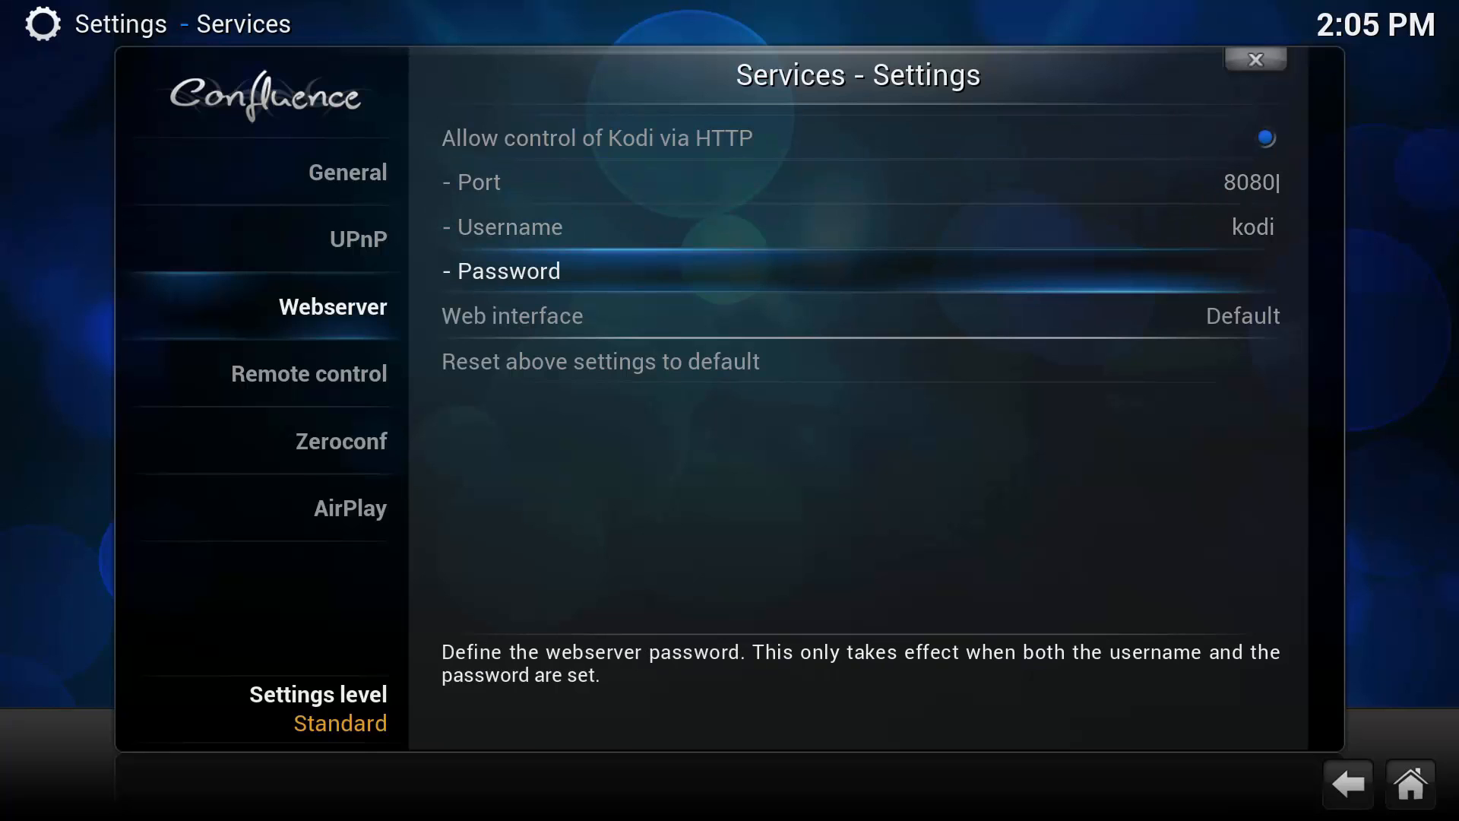
text(****)
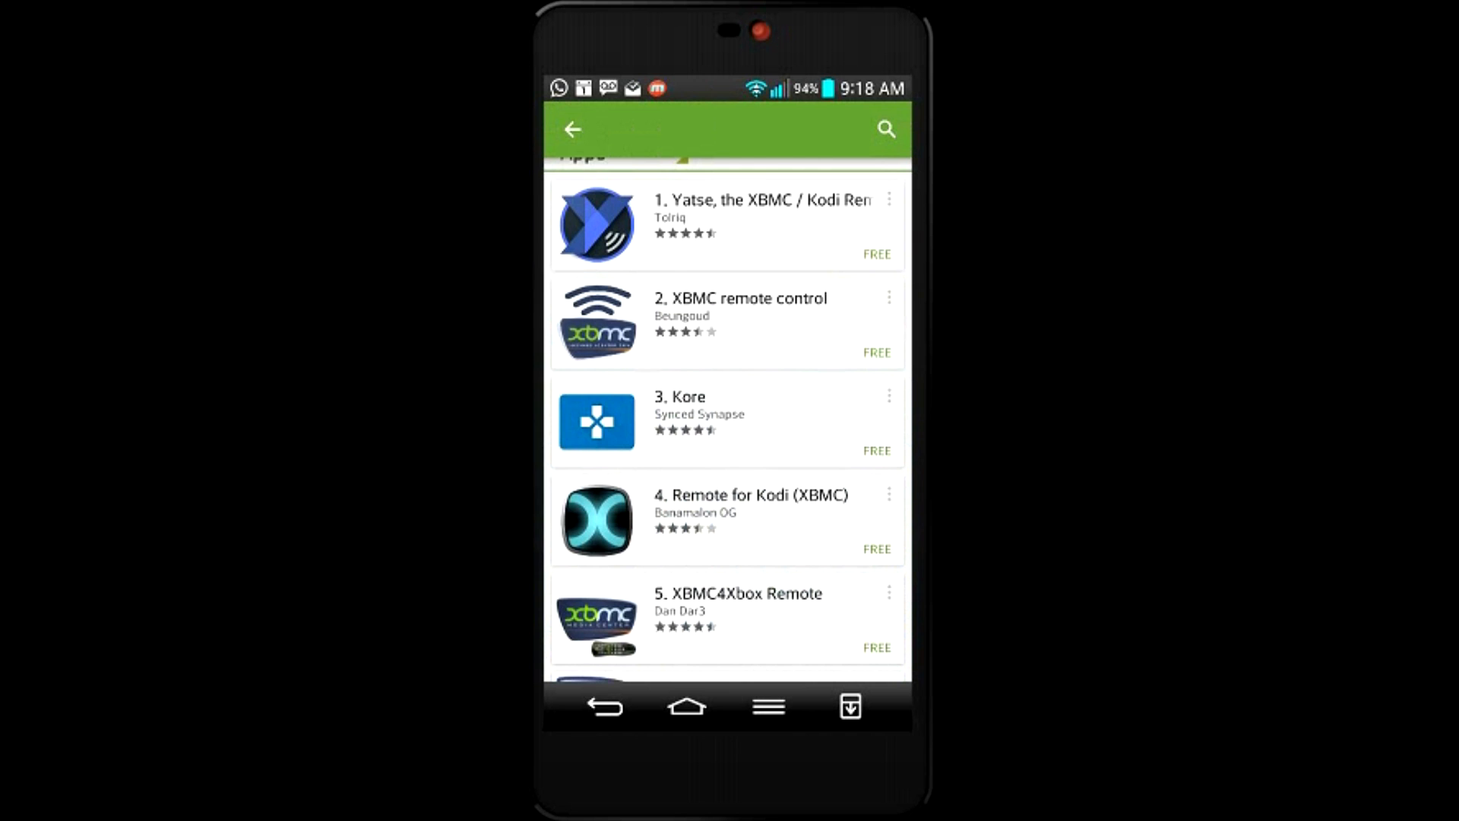
Search Play Store for 'xbmc remote' and scroll the results to find Yatse
text(xbmc remote)
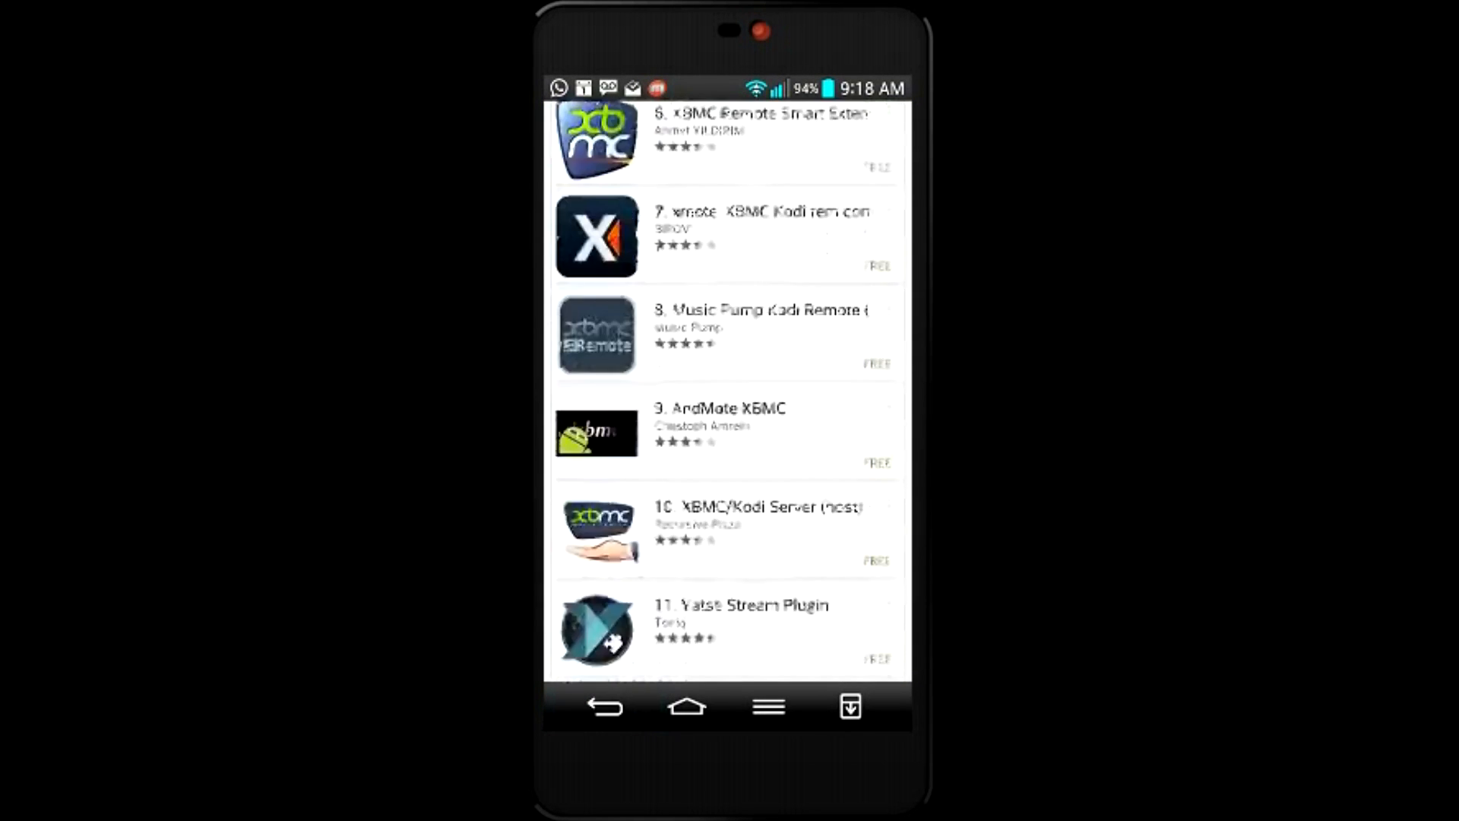
scroll(down, 3)
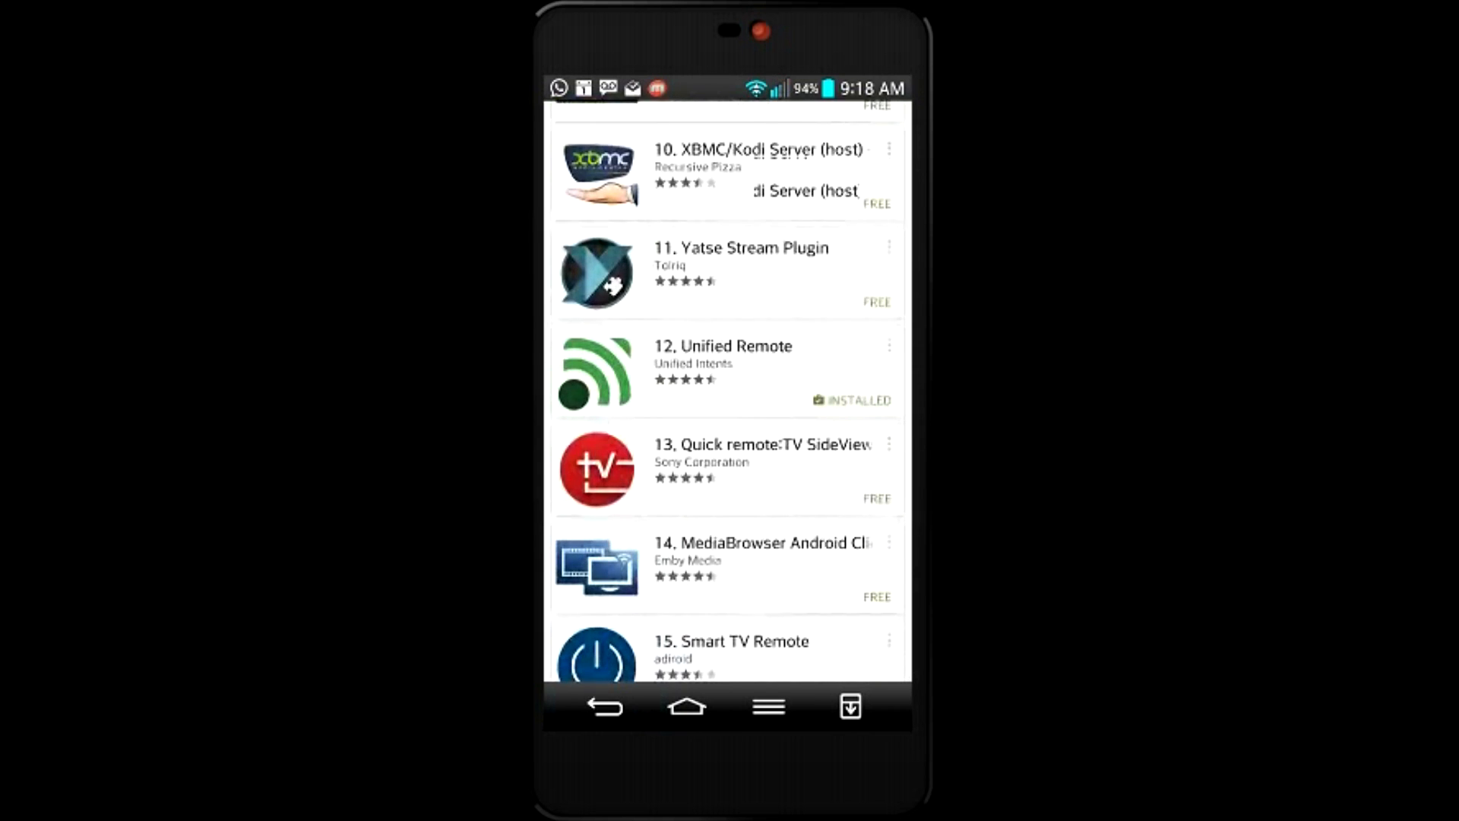
scroll(down, 3)
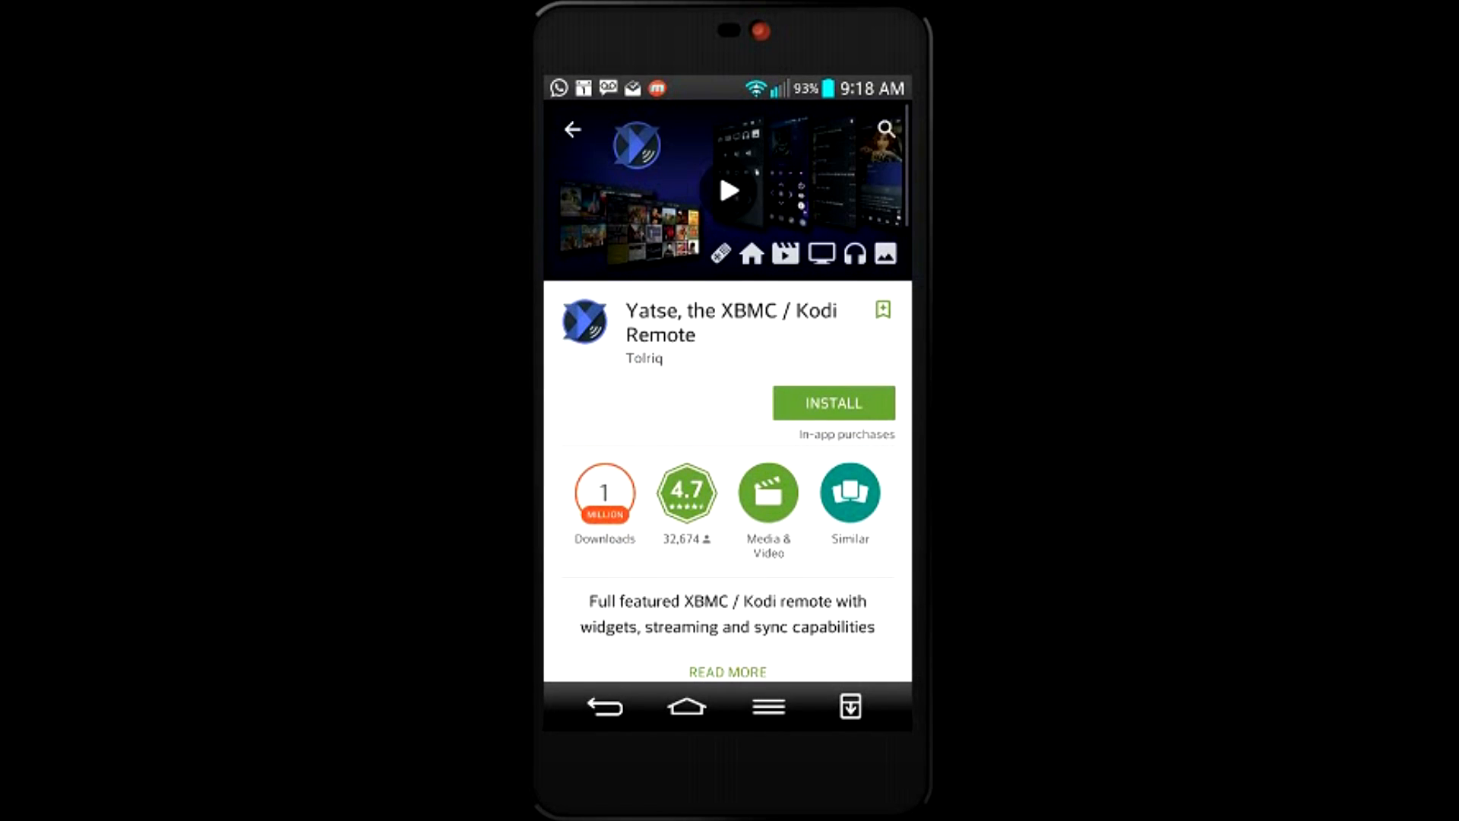
Install Yatse, accept its permissions, and open the app
click(833, 402)
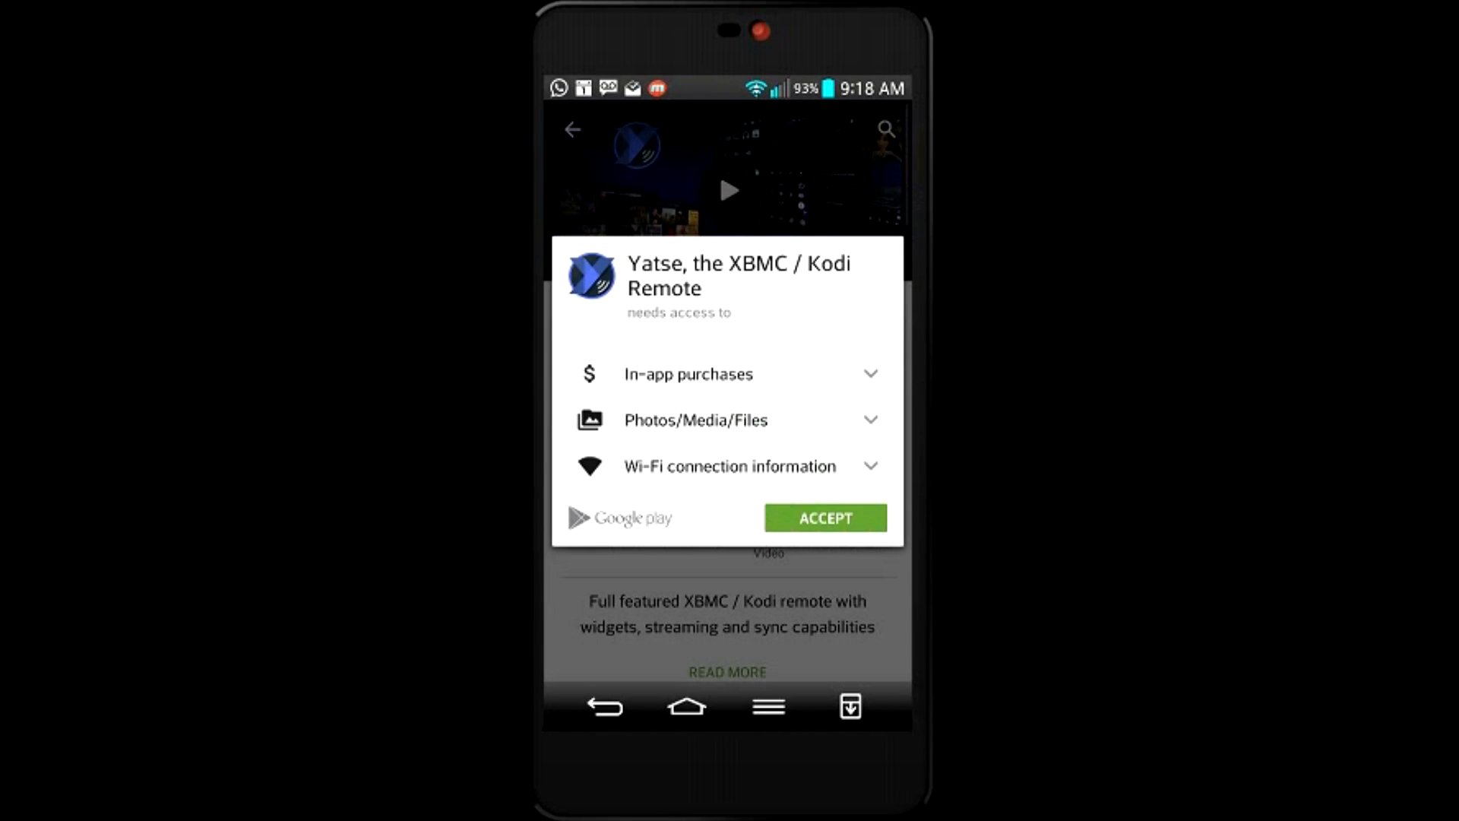
click(824, 517)
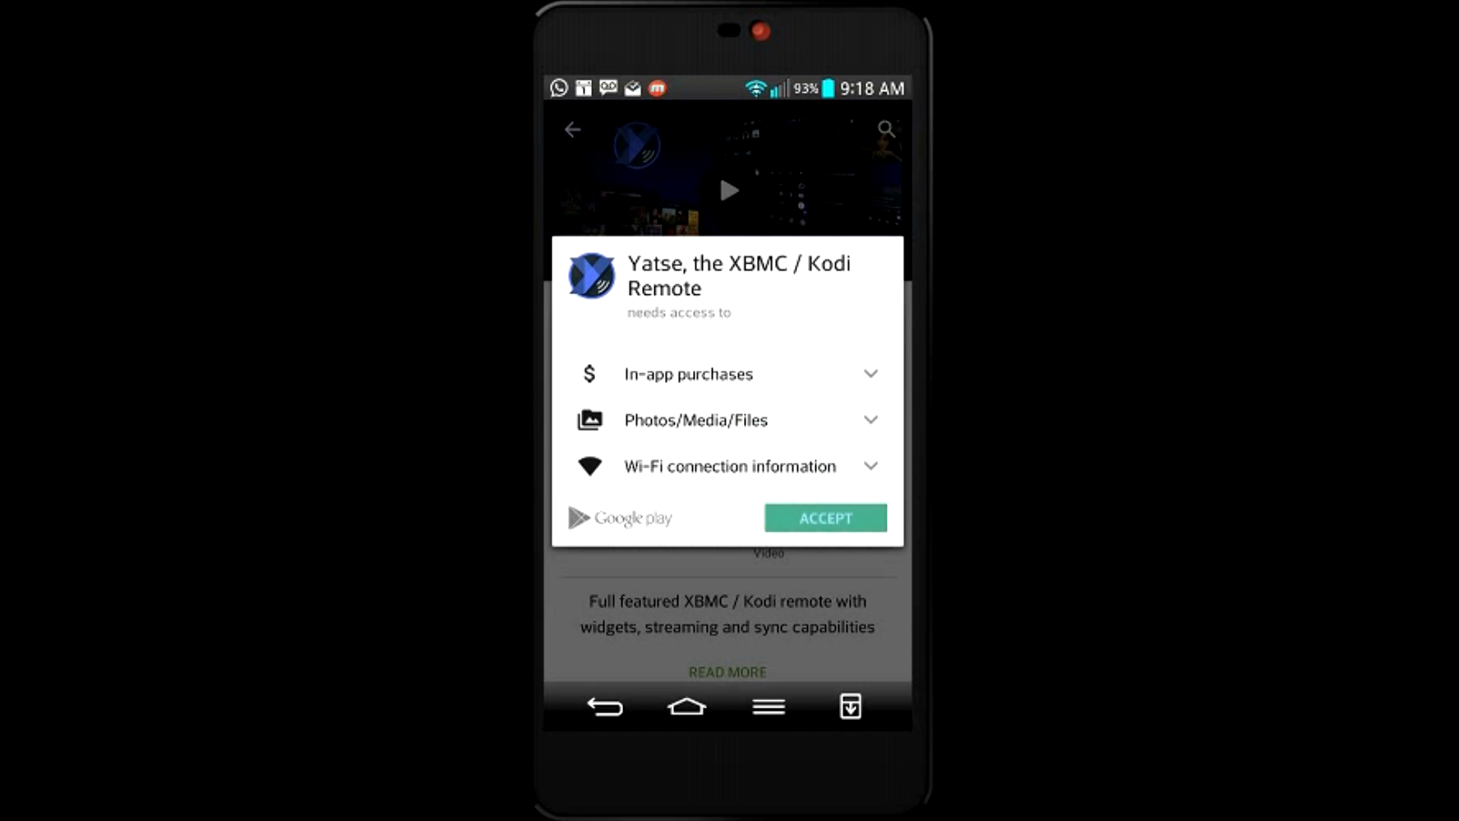
click(823, 518)
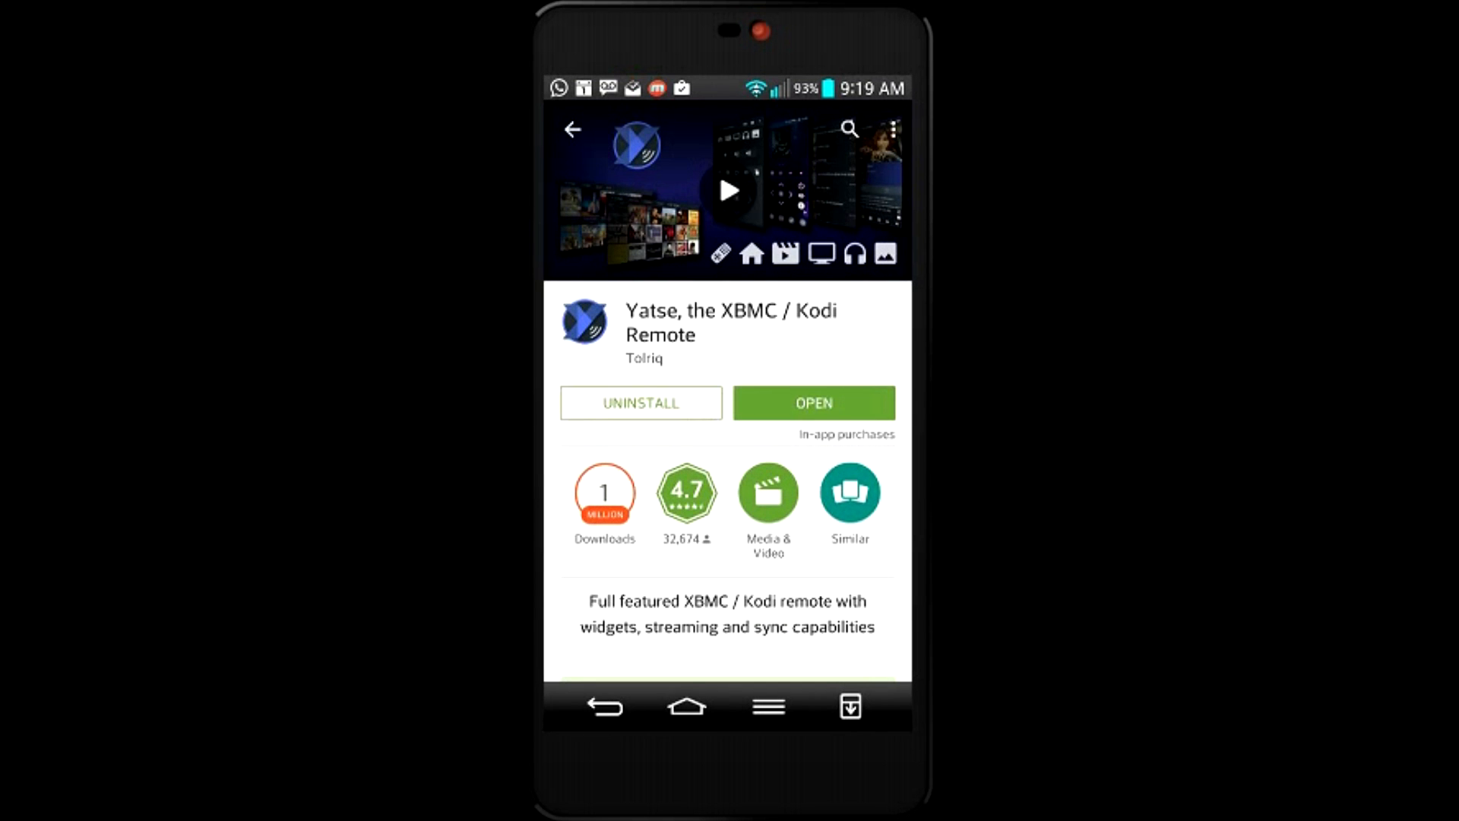
click(813, 402)
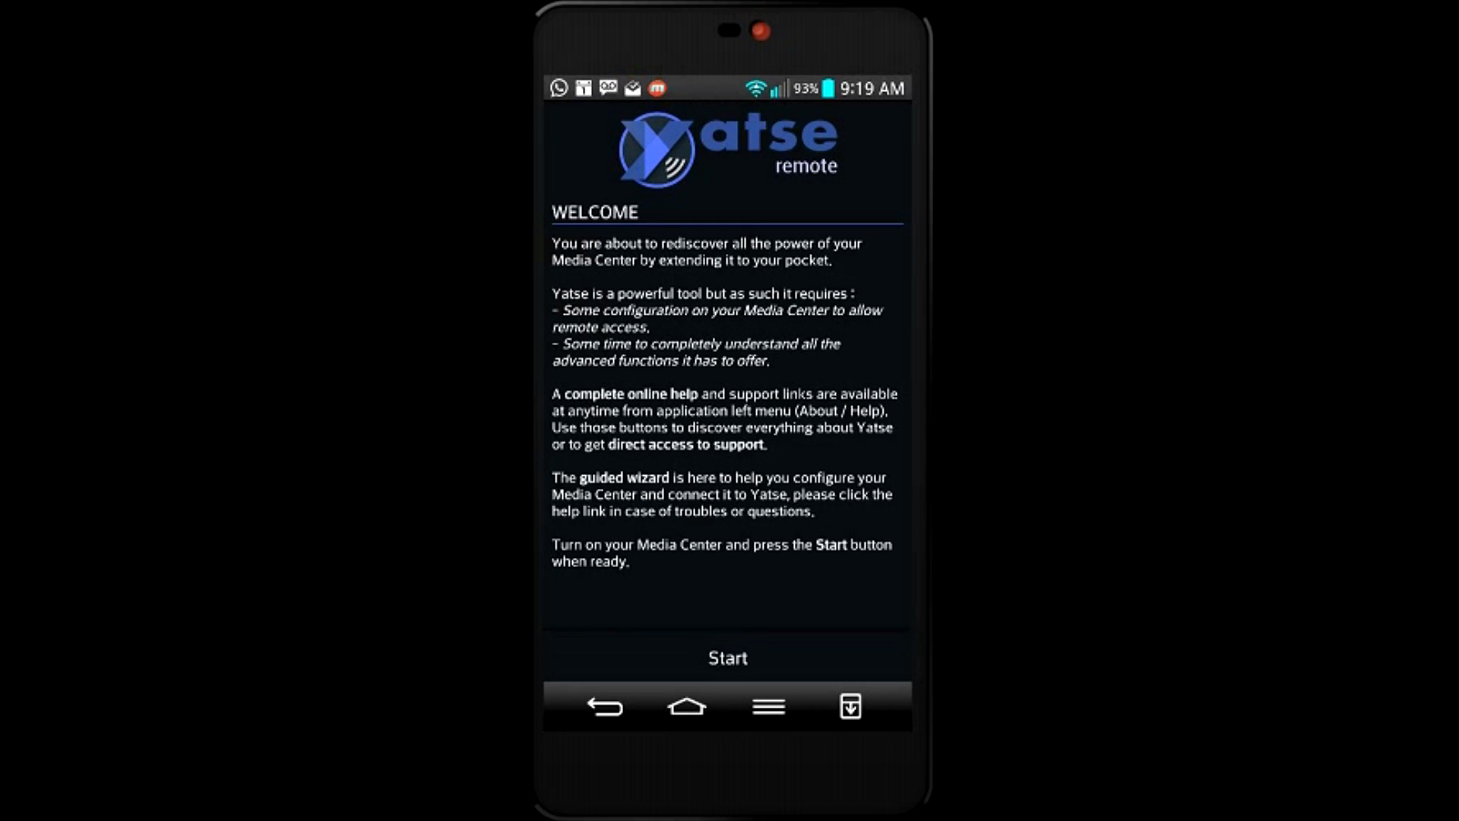
Start Yatse's guided setup to begin XBMC / Kodi host detection
click(727, 657)
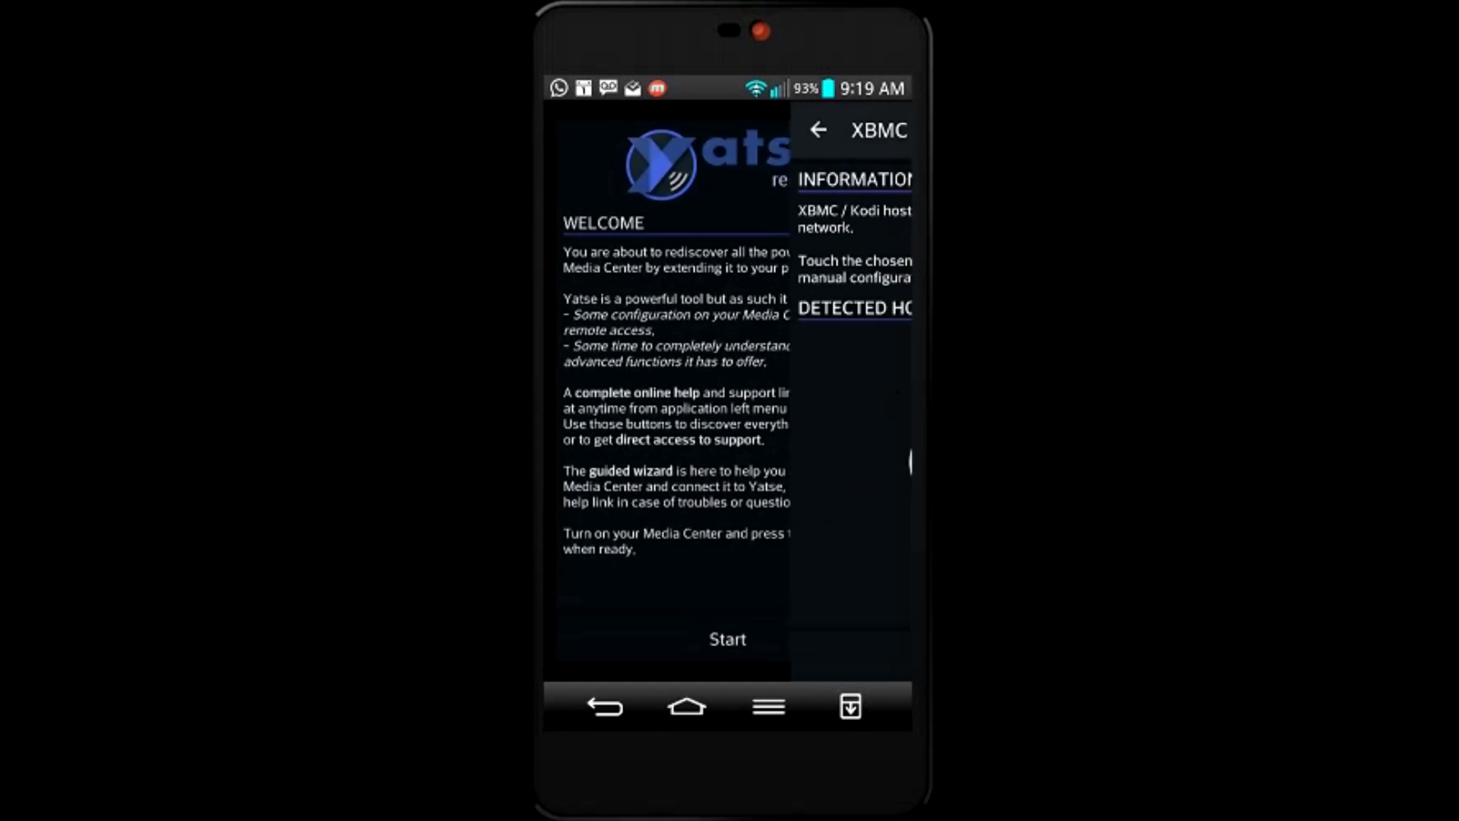
click(728, 639)
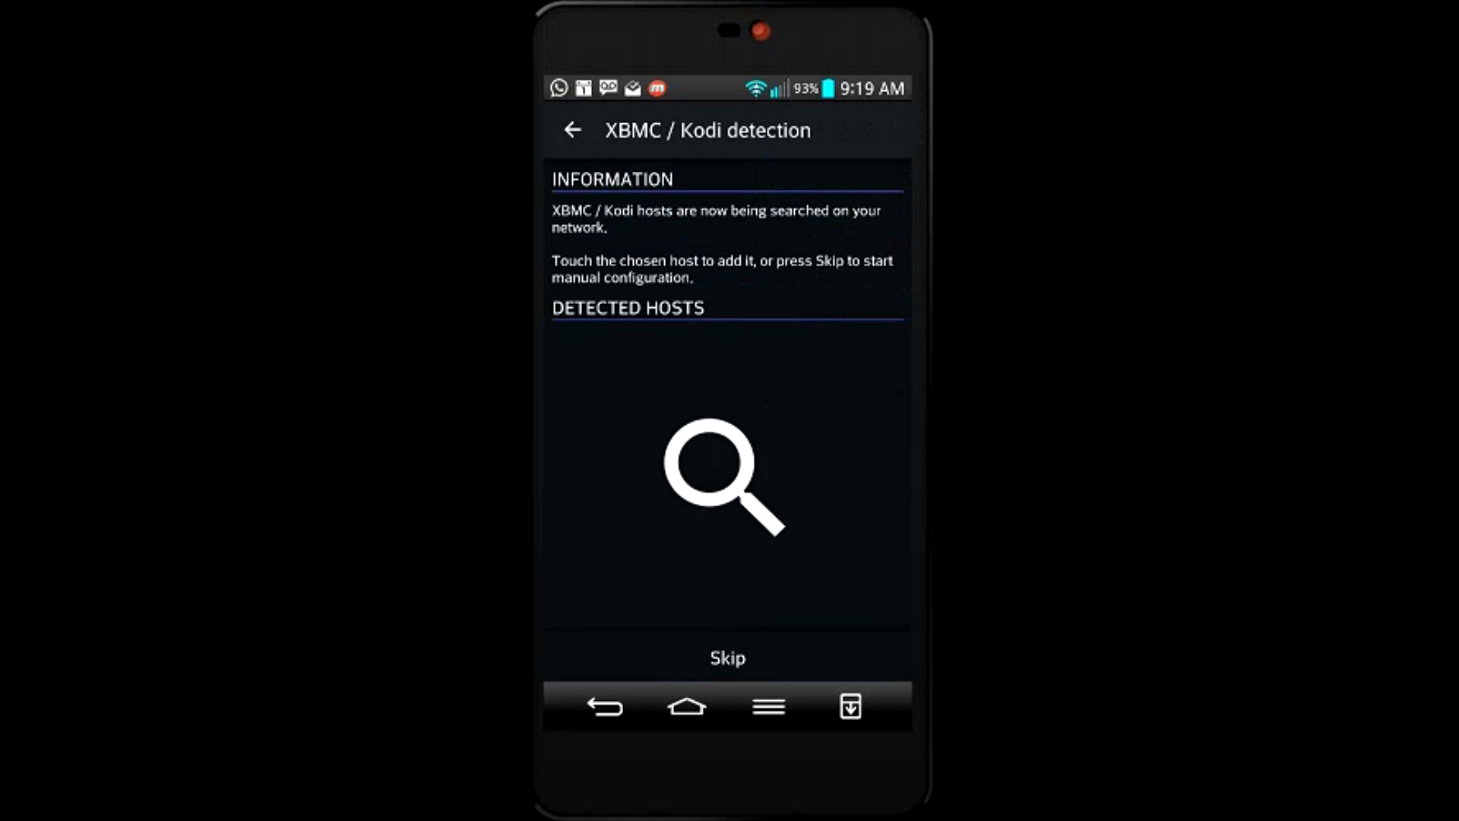